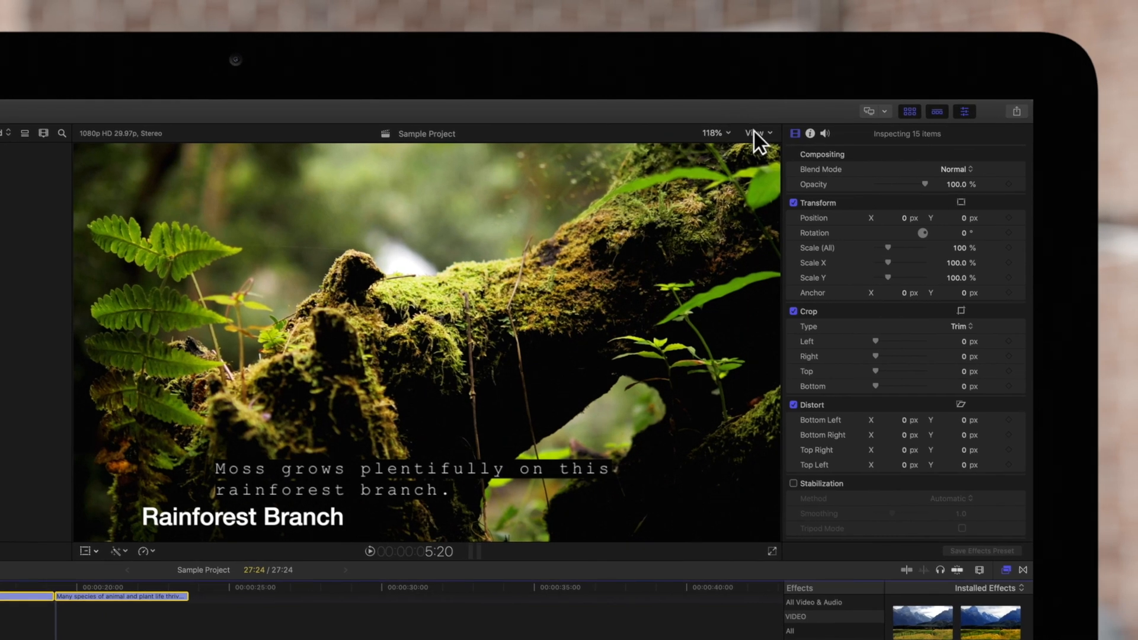
Choose Master File from the Share menu to export Sample Project.
click(756, 132)
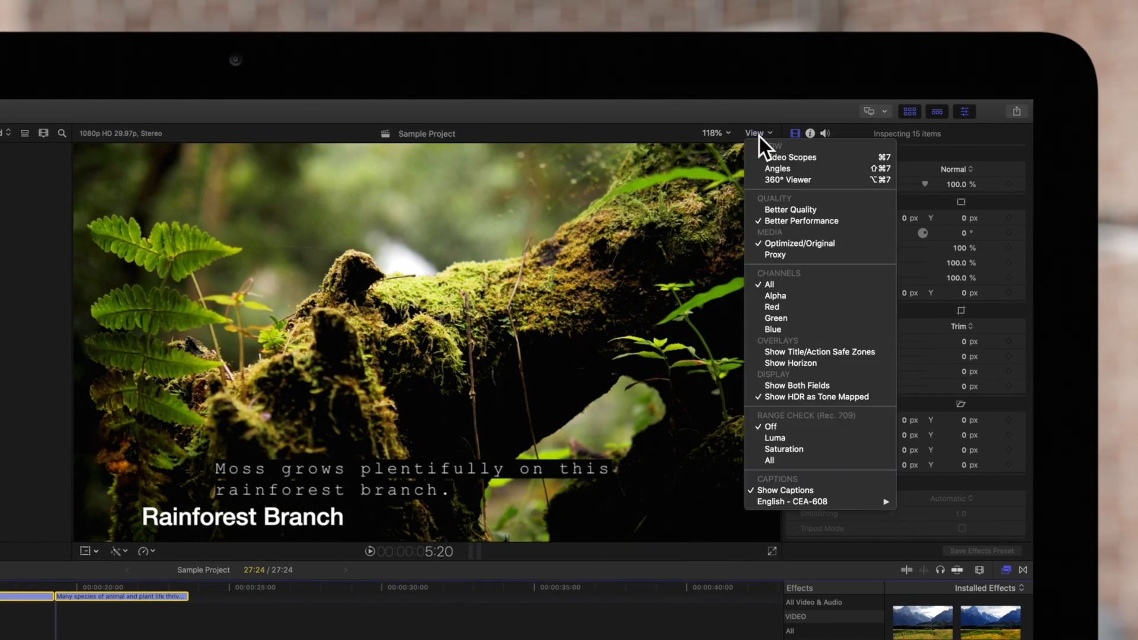
mouse_move(799, 243)
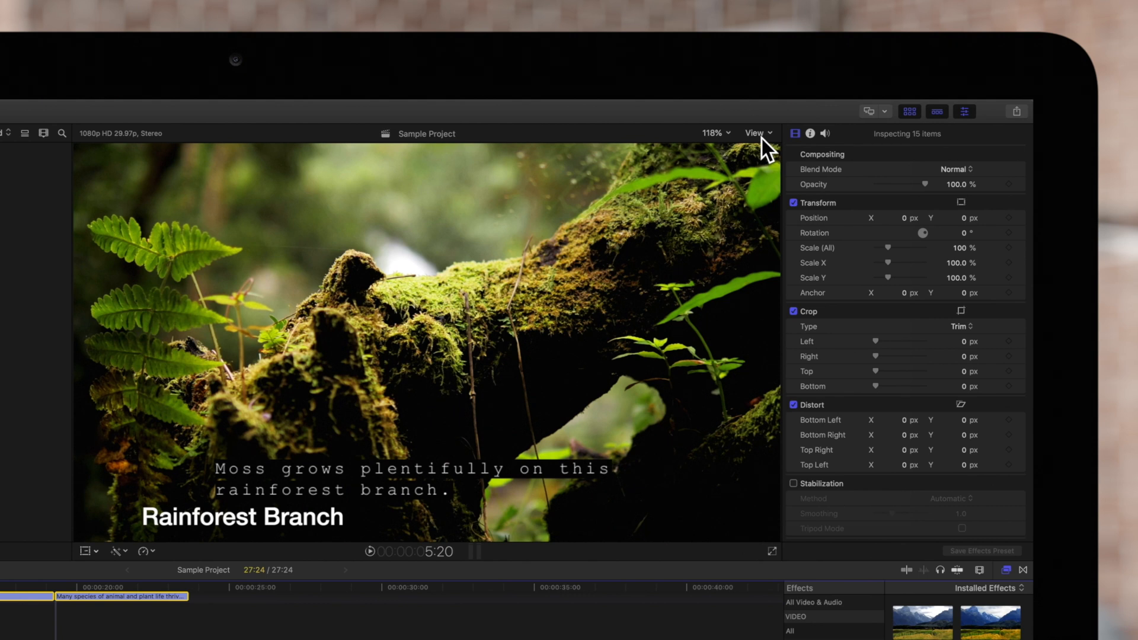
mouse_move(1026, 124)
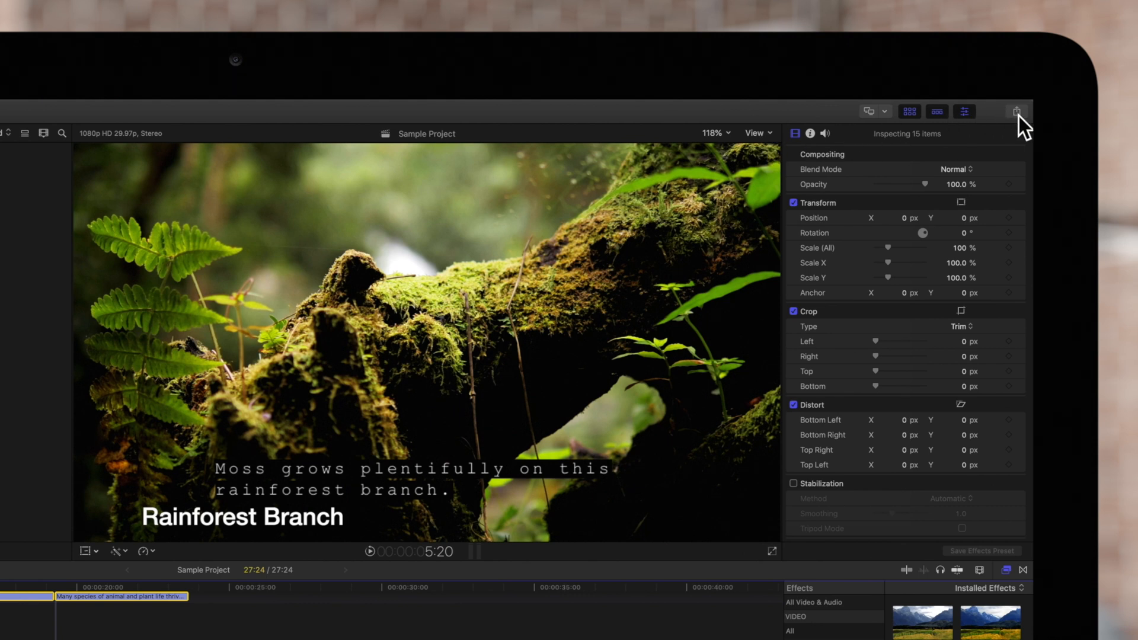
mouse_move(1022, 129)
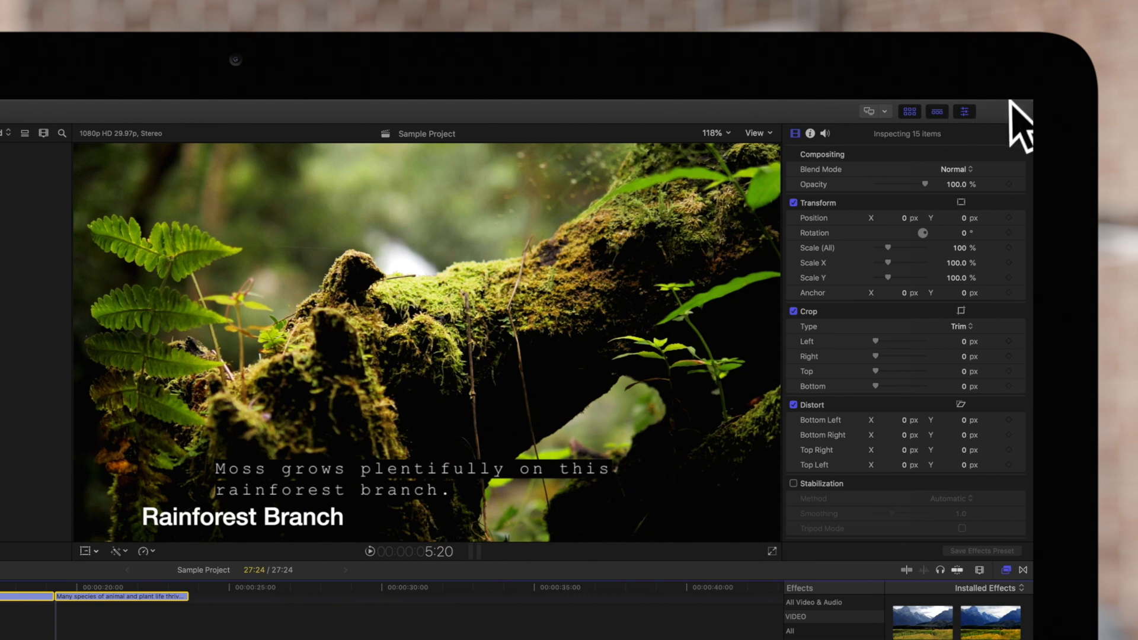
click(1016, 112)
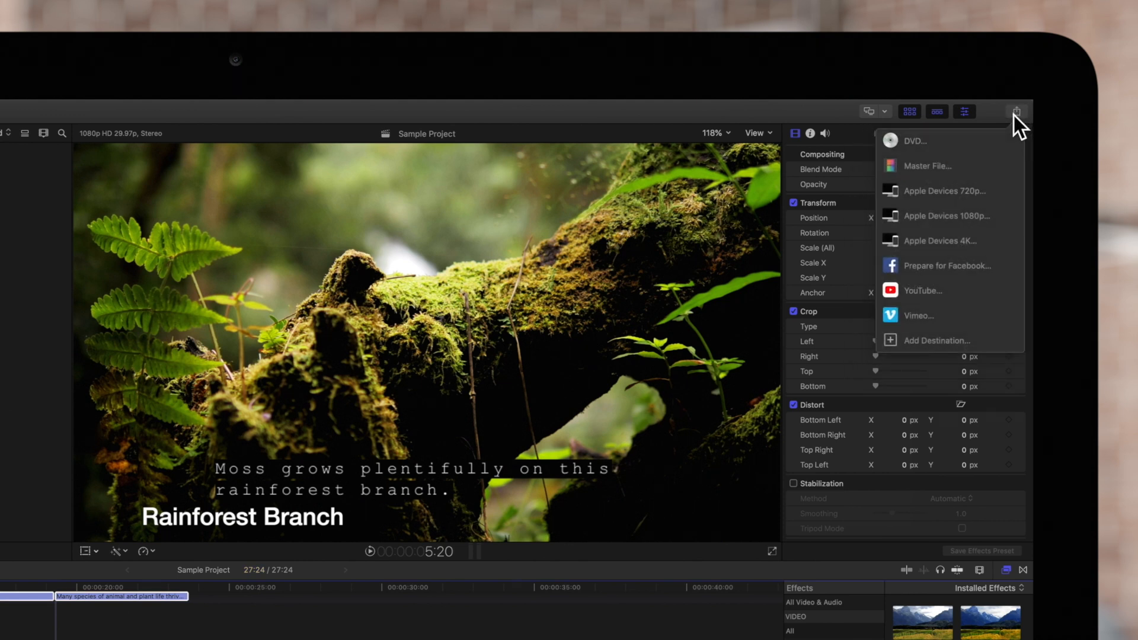
mouse_move(969, 165)
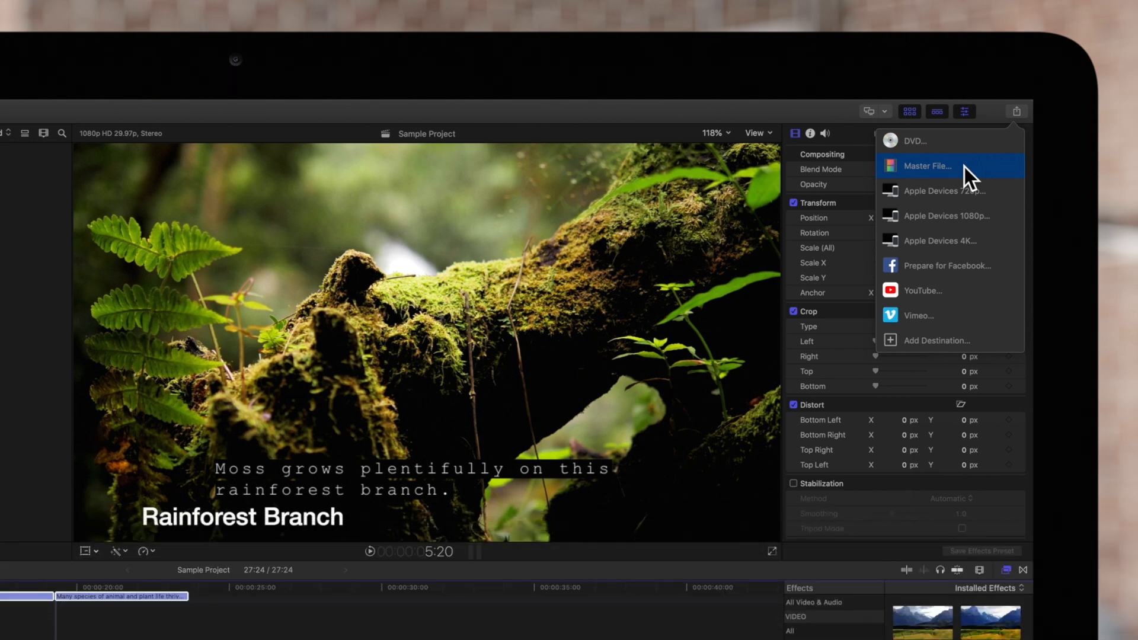
click(927, 165)
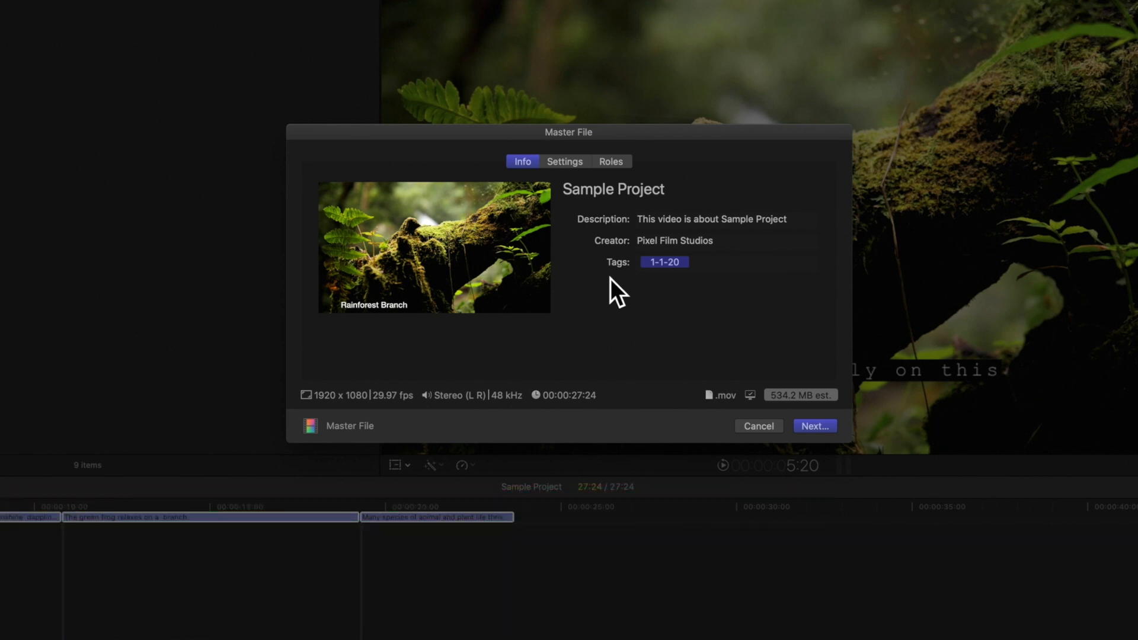
mouse_move(381, 283)
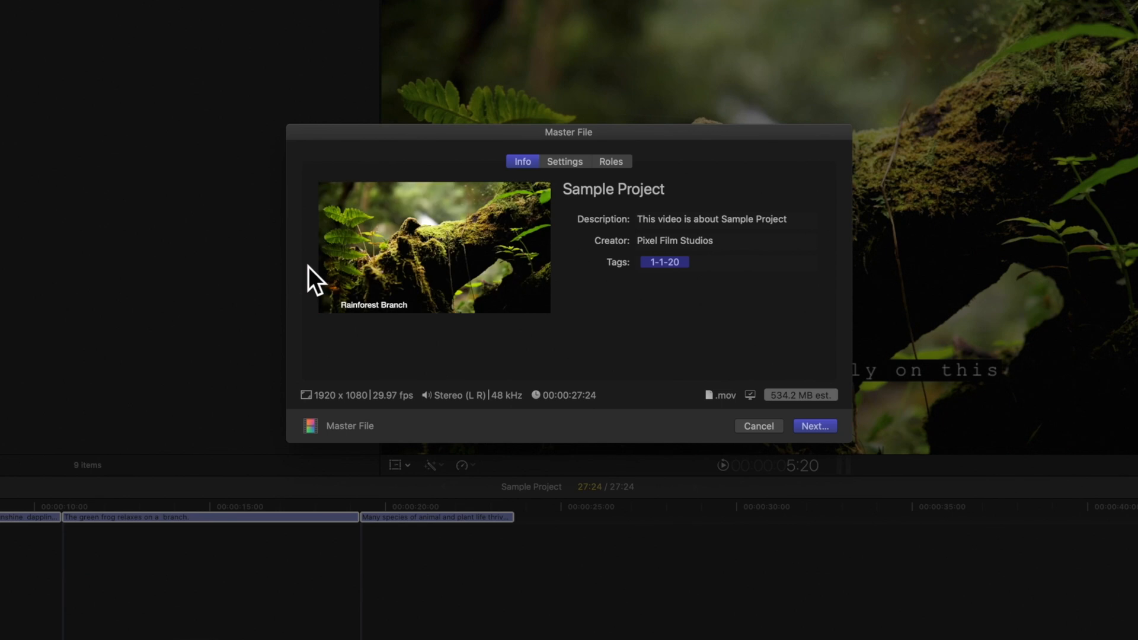
mouse_move(737, 265)
text(This is)
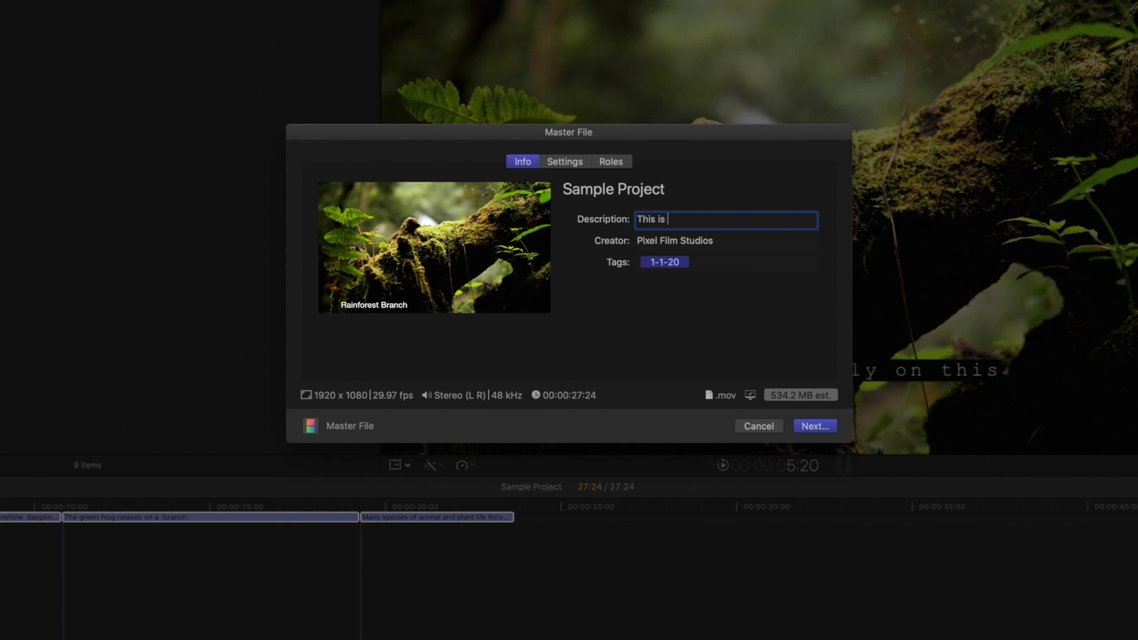
Set the description to 'This is my Sample Project!' and add a 'Sample Project' tag.
text(my Sample Project!)
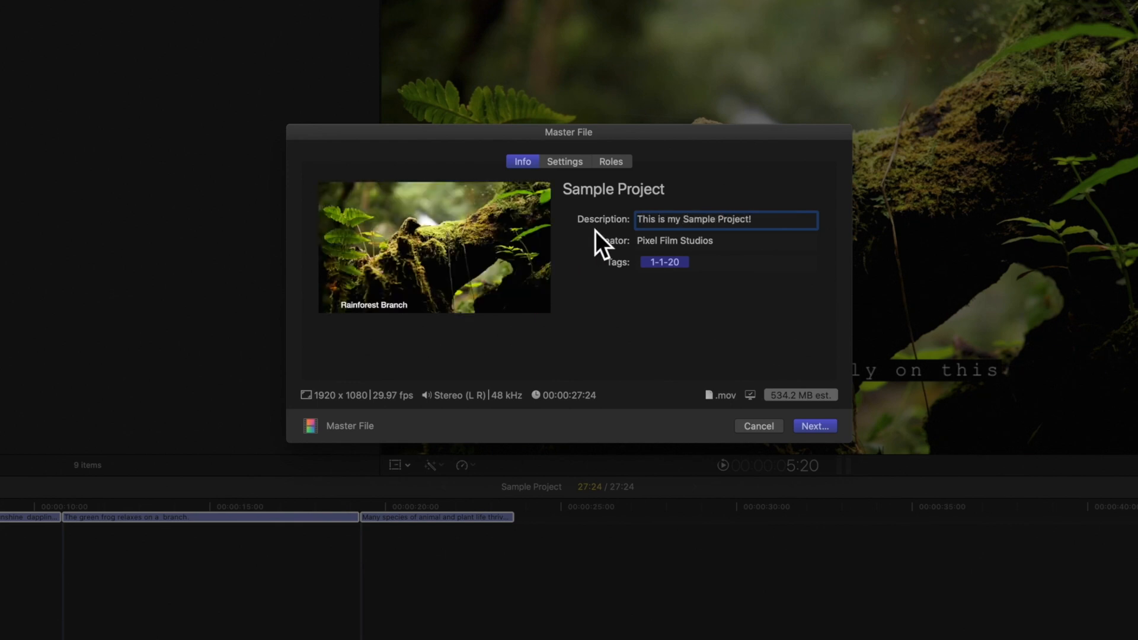
click(726, 240)
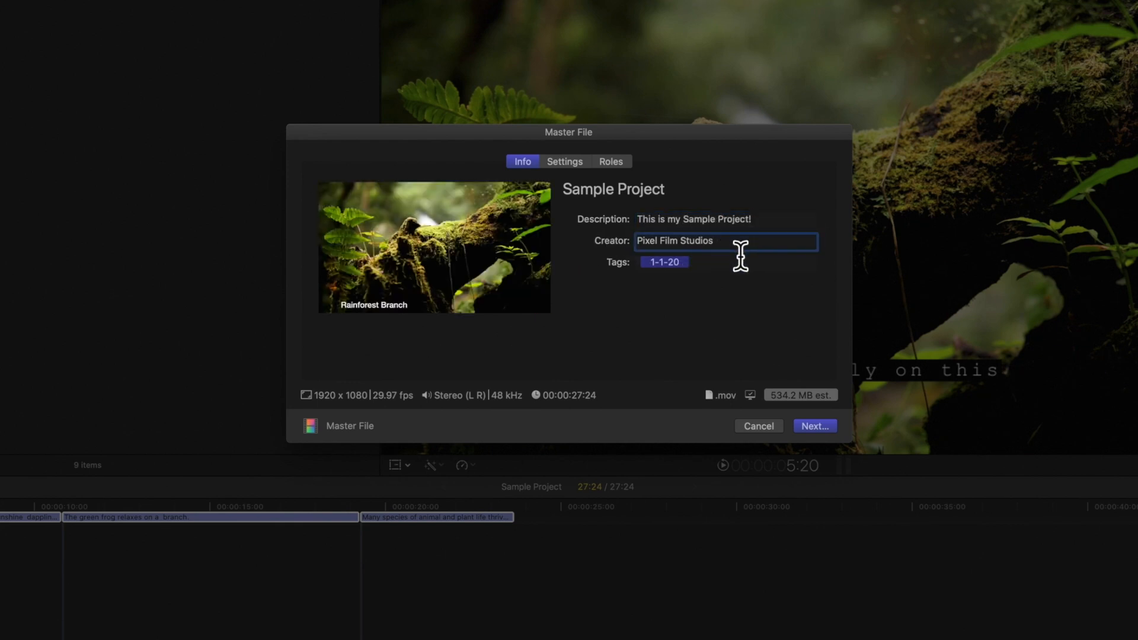
text(Sample Project)
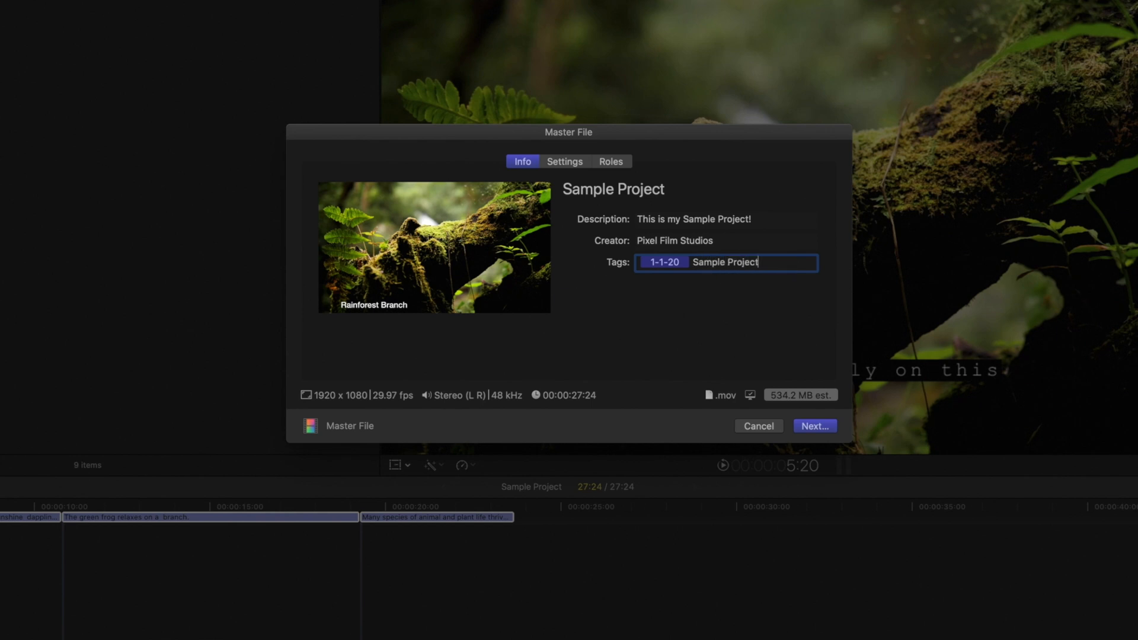
double_click(738, 262)
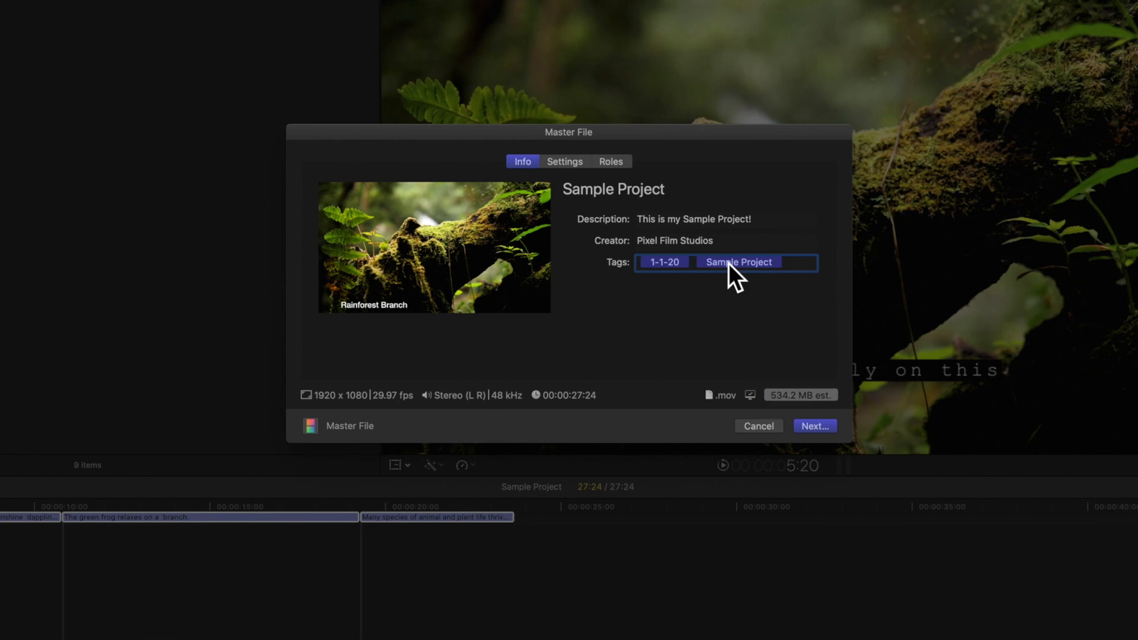
click(799, 262)
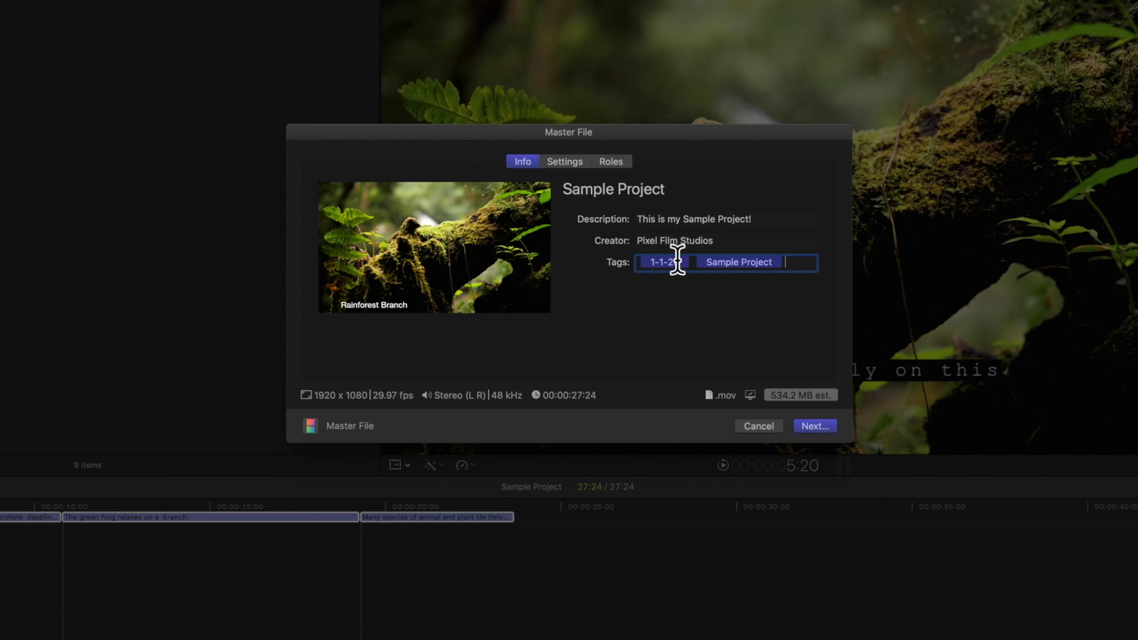
click(565, 162)
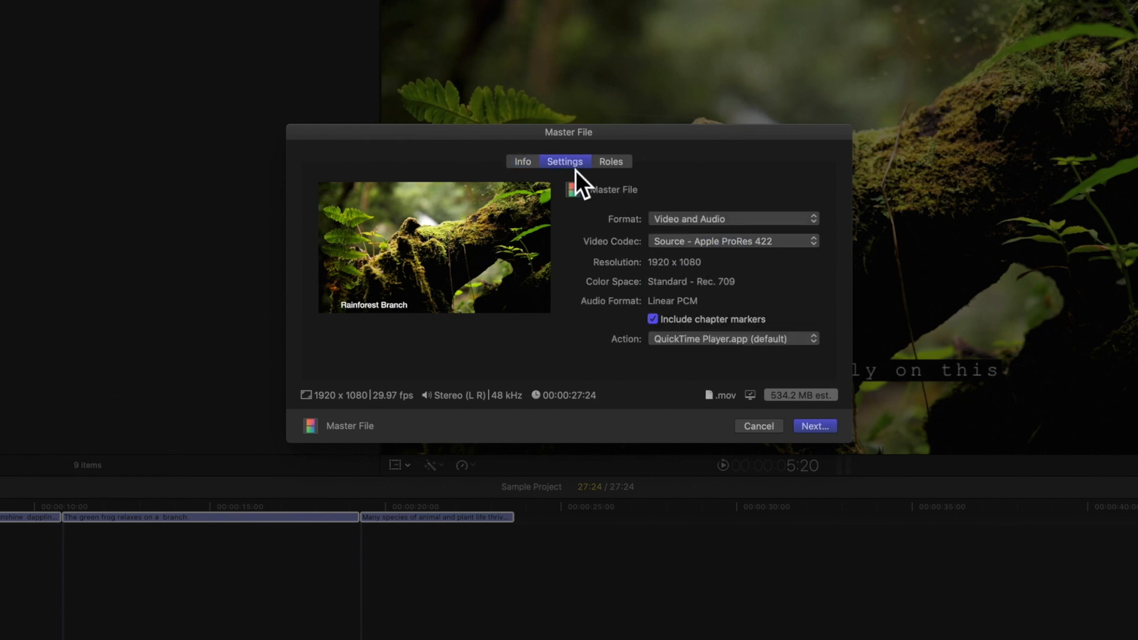
Keep the Video and Audio format with the Source - Apple ProRes 422 codec.
click(732, 218)
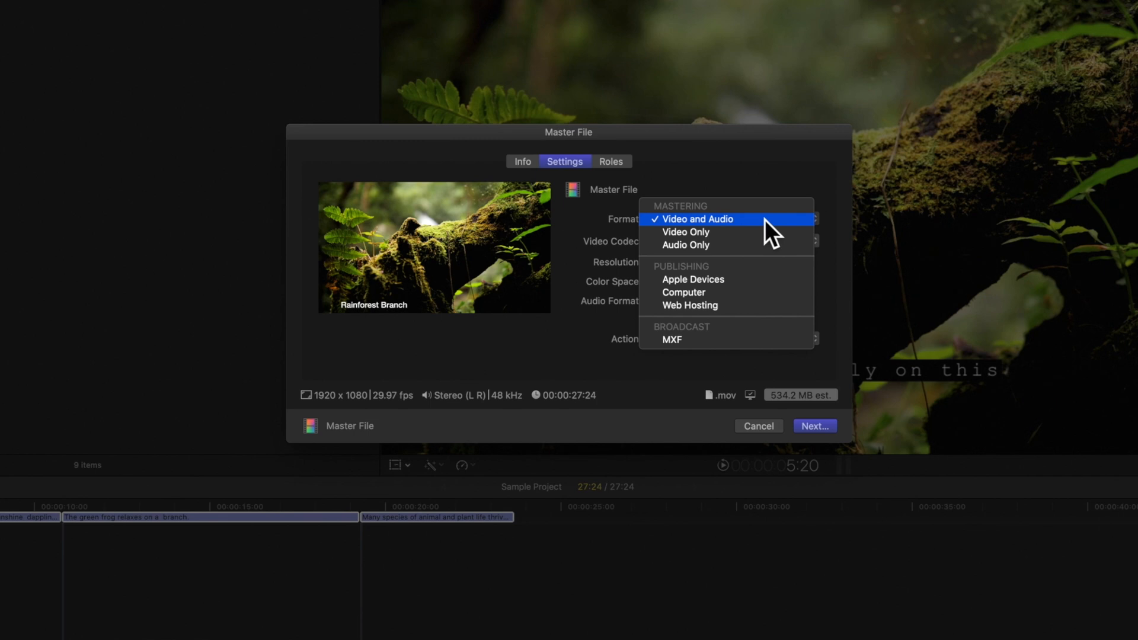
mouse_move(758, 245)
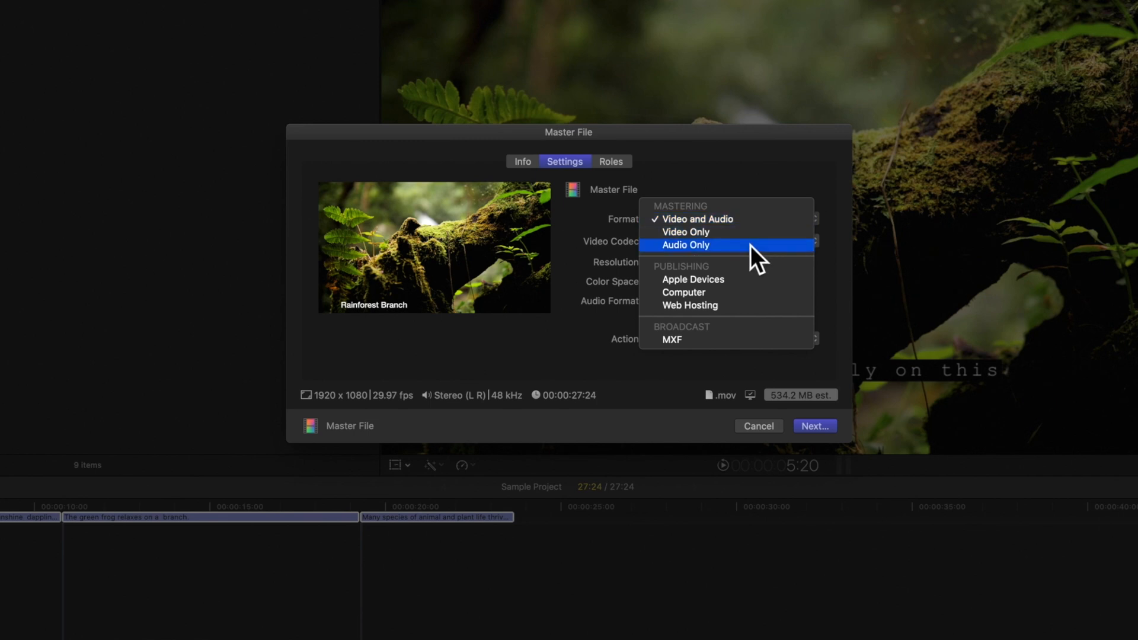
mouse_move(757, 219)
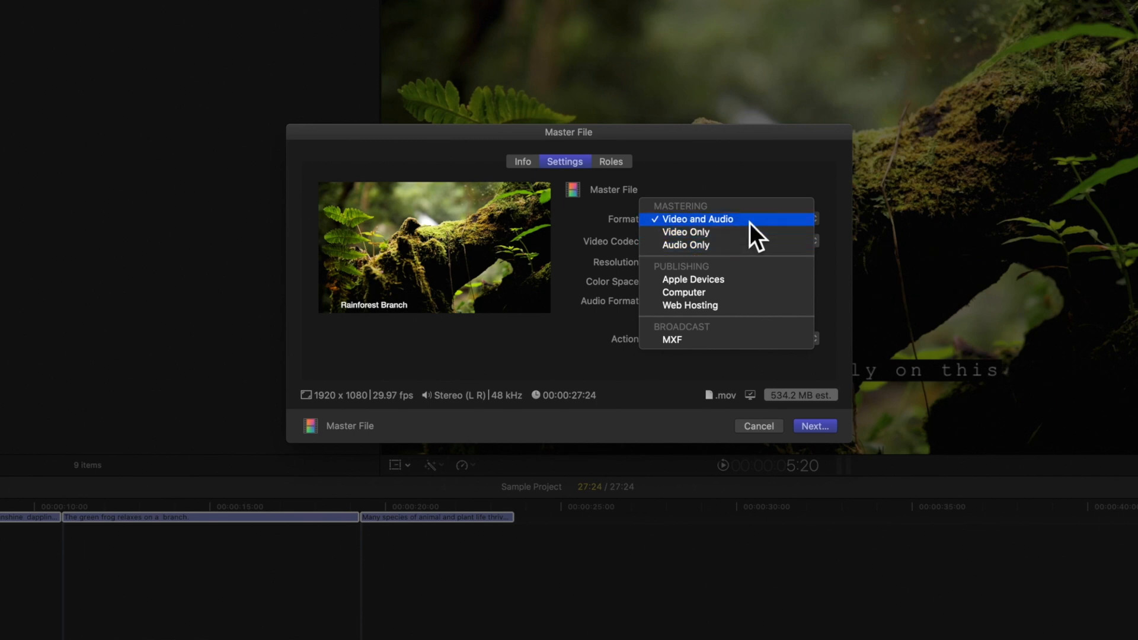
click(697, 219)
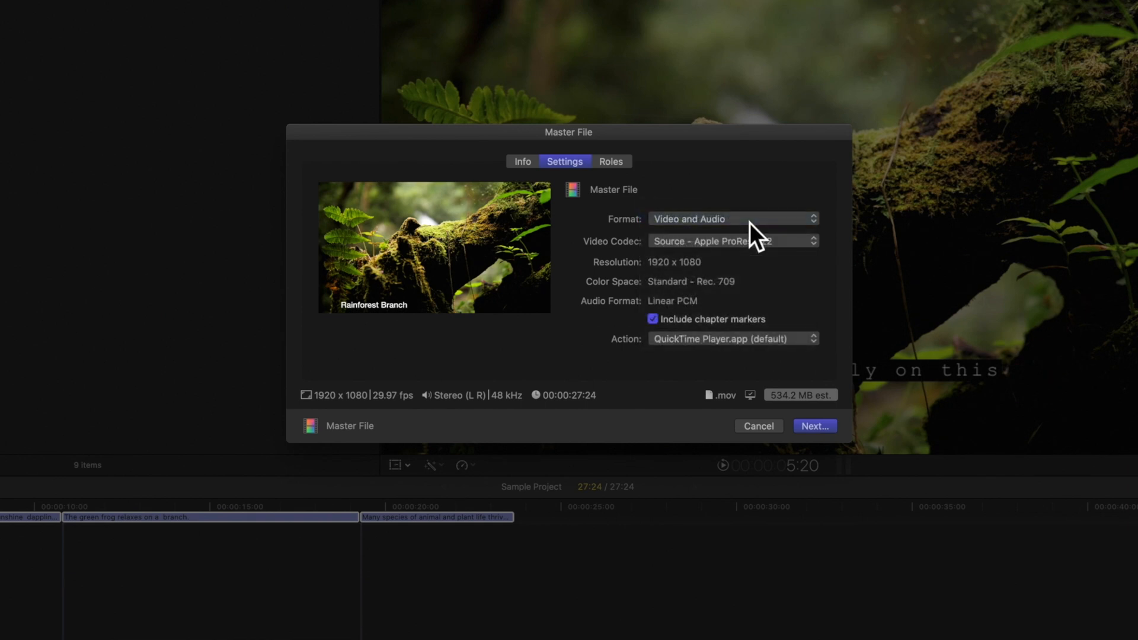
click(732, 240)
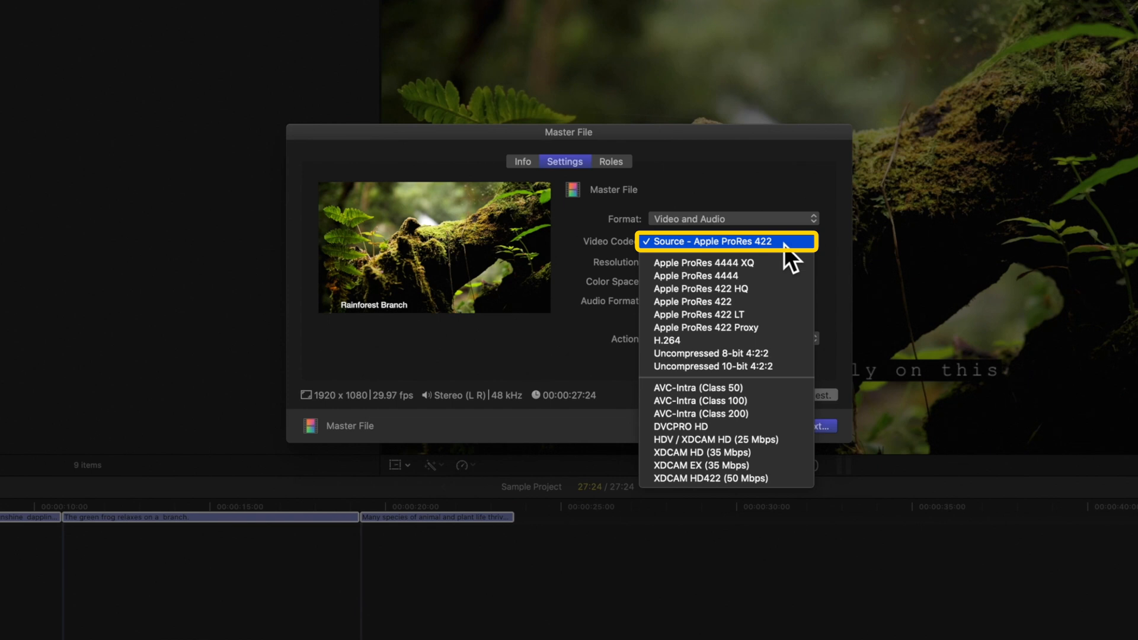
click(726, 241)
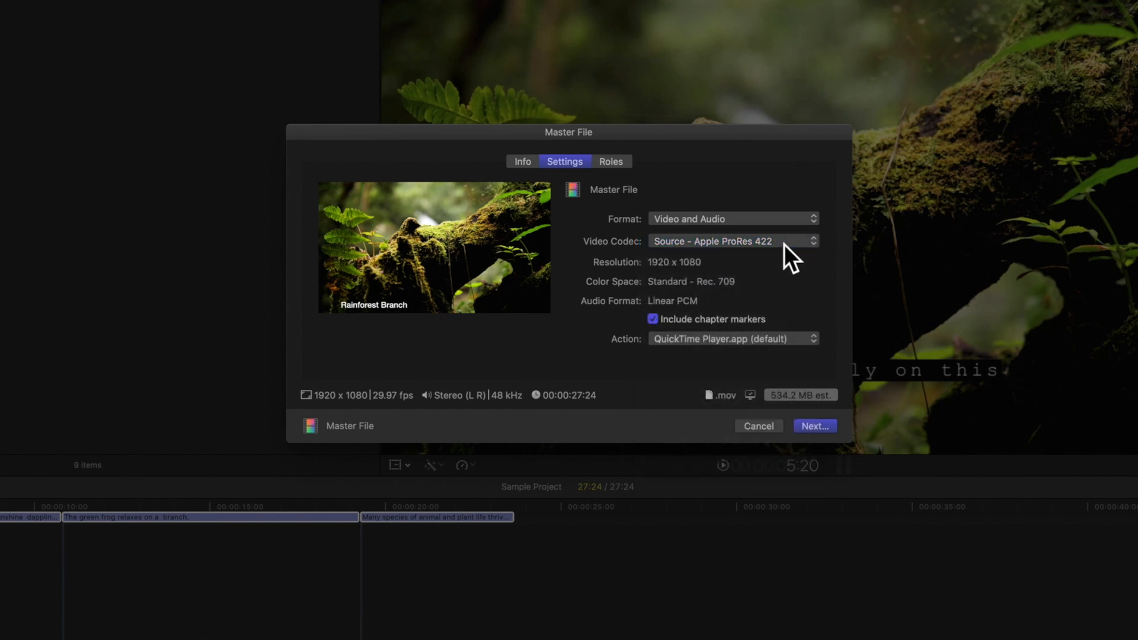
mouse_move(708, 282)
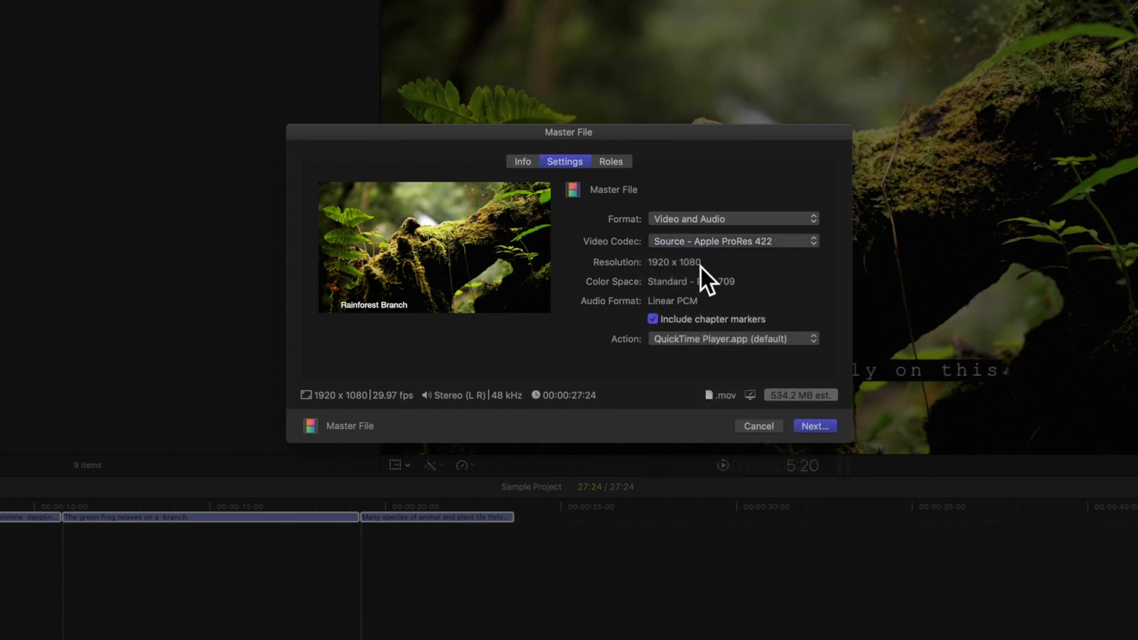
mouse_move(747, 297)
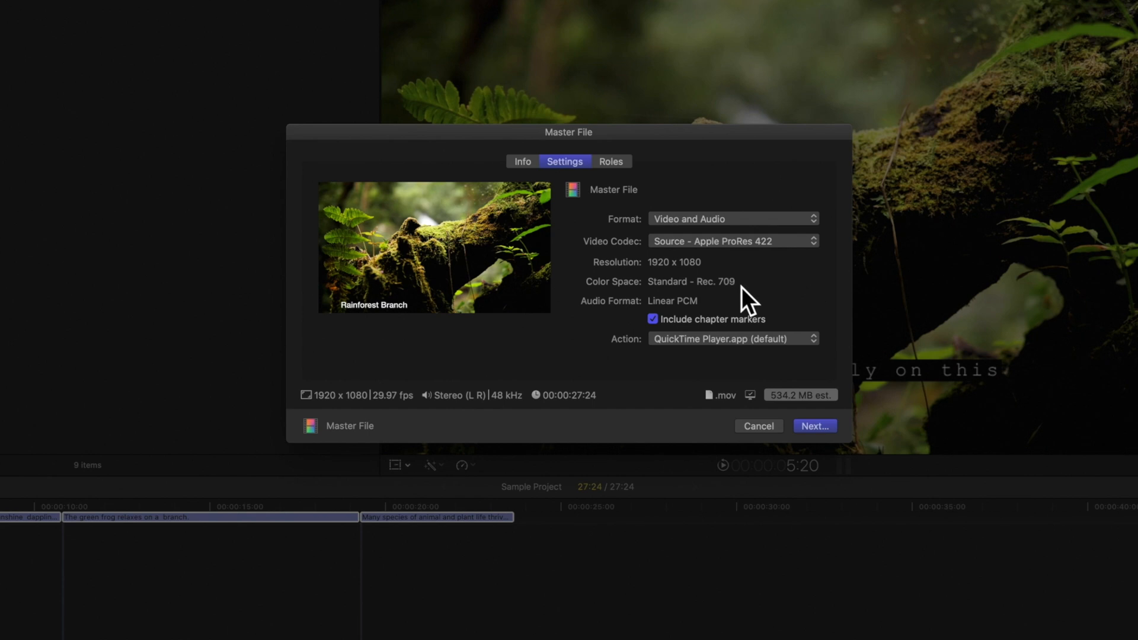
mouse_move(726, 320)
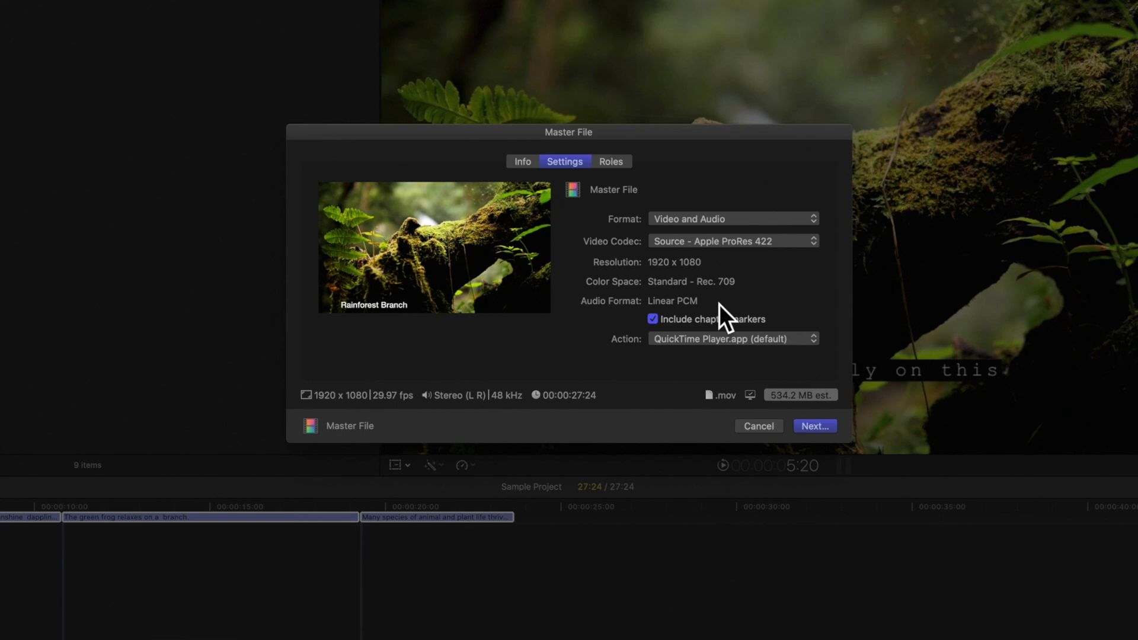
mouse_move(662, 339)
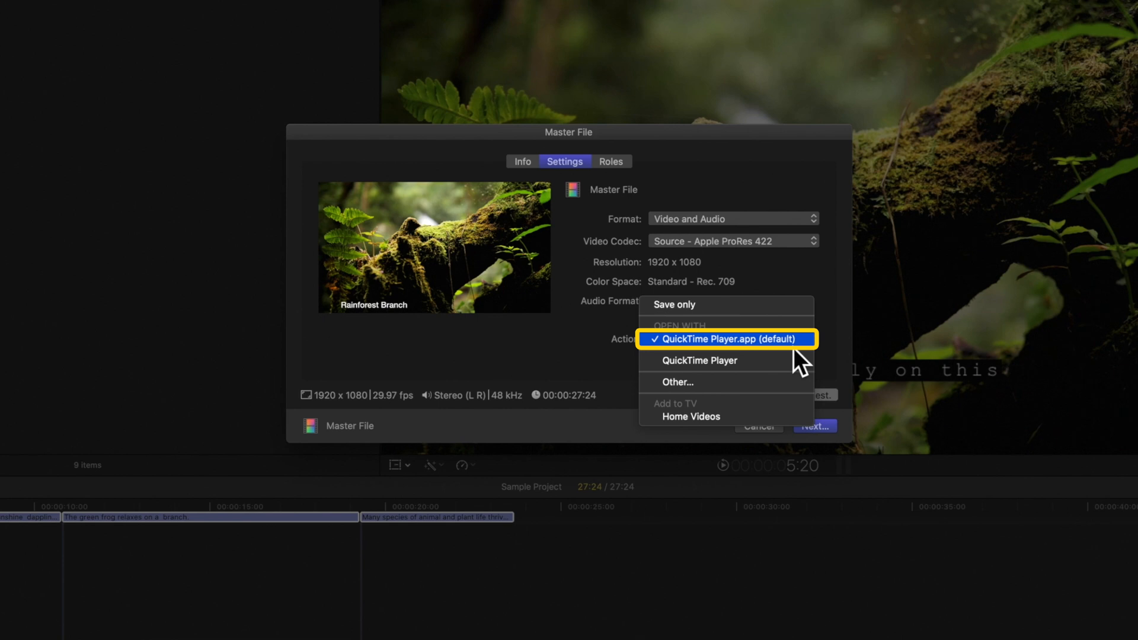
mouse_move(775, 331)
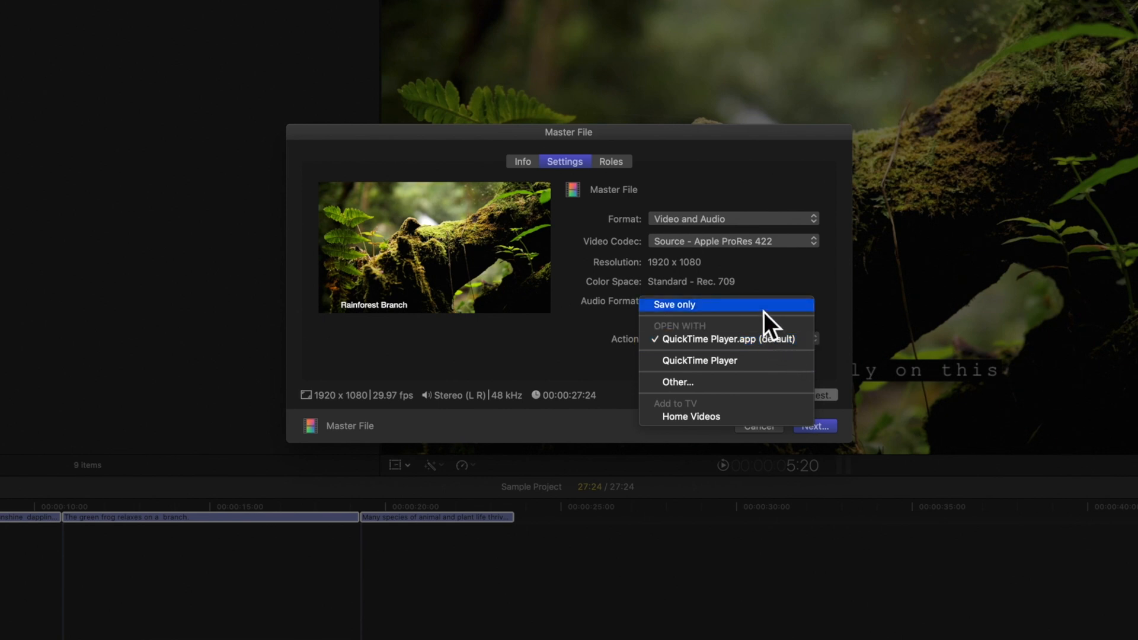
mouse_move(773, 345)
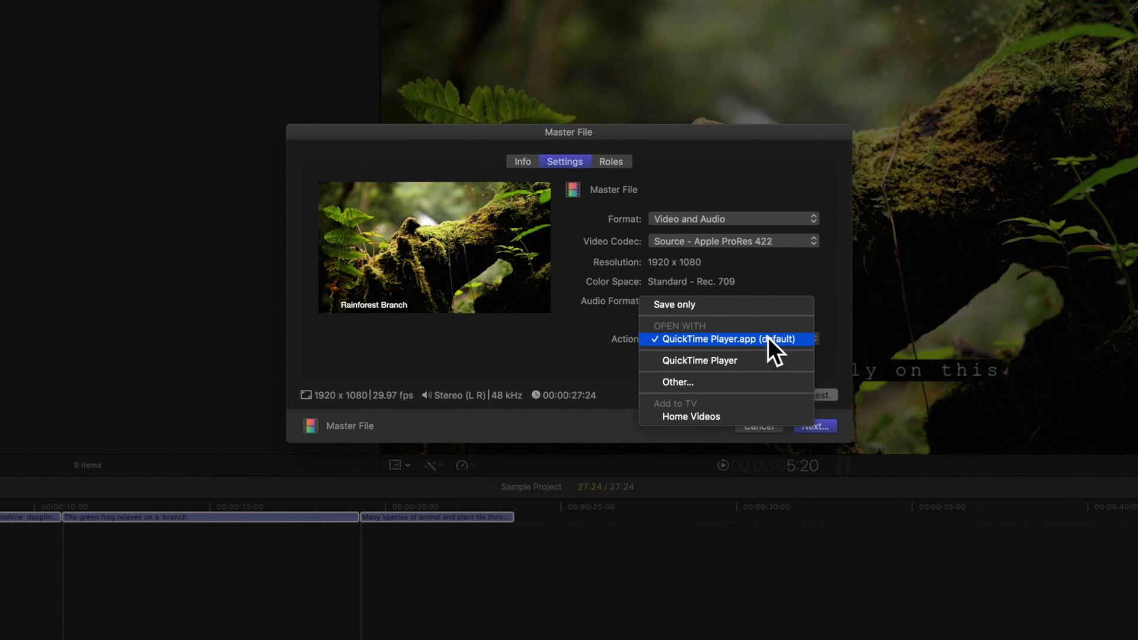
click(726, 339)
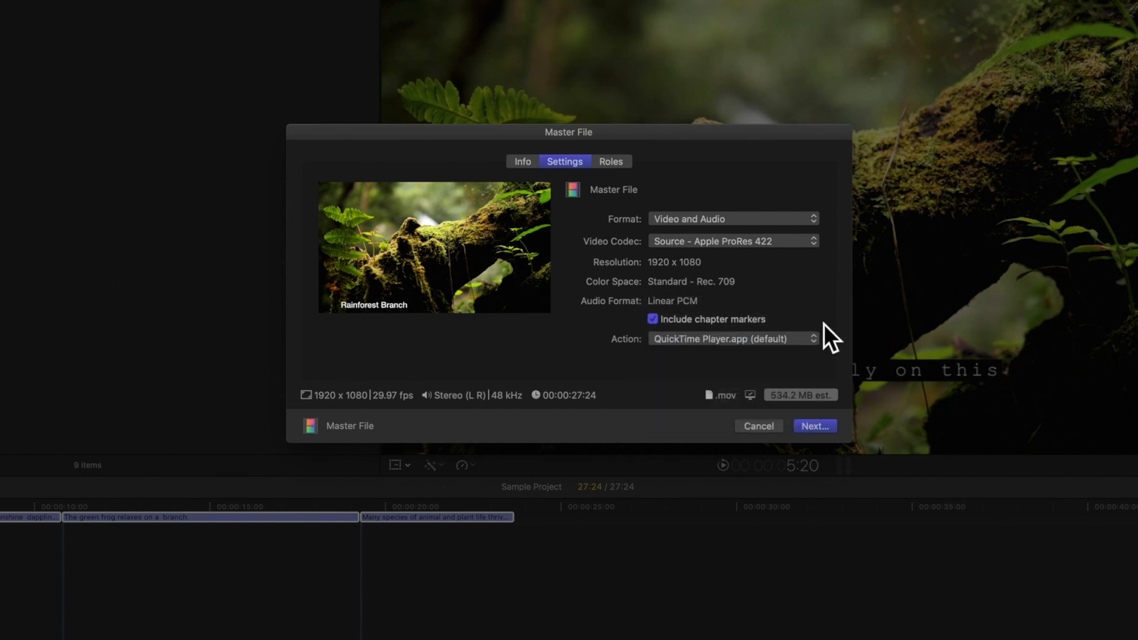
mouse_move(641, 214)
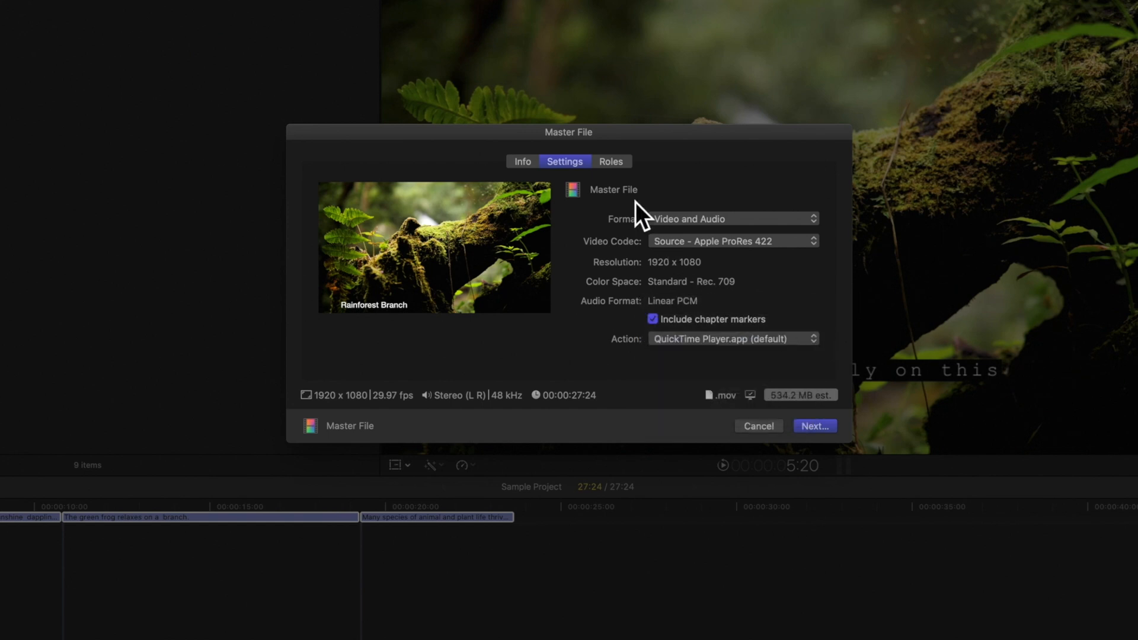
Export each CEA-608 caption language as a separate file under Roles, then continue.
click(611, 161)
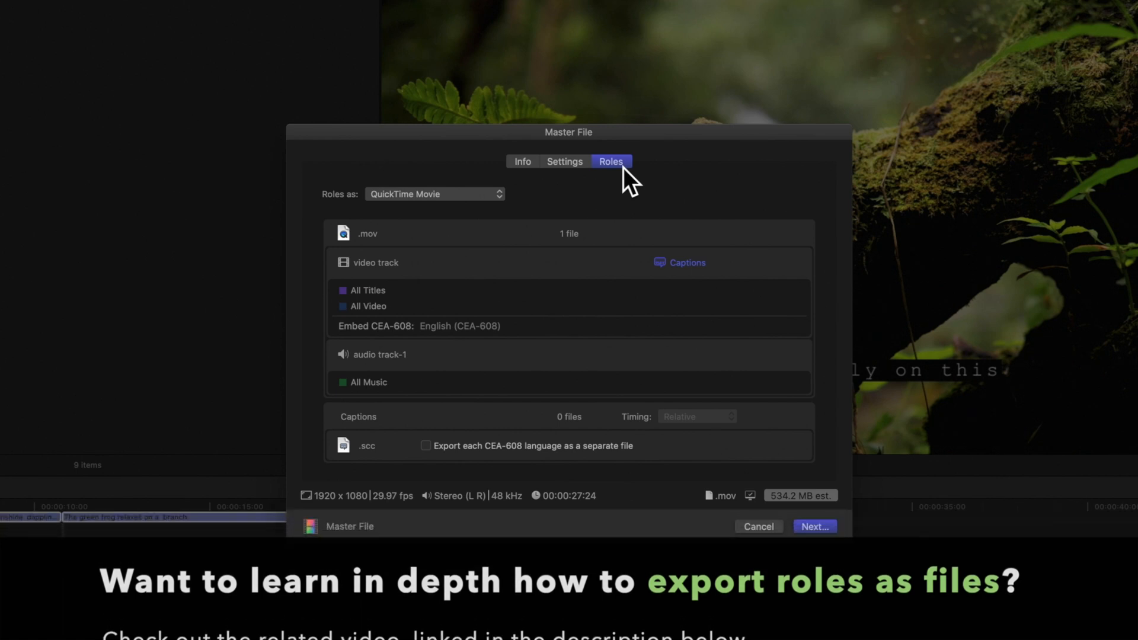
click(426, 446)
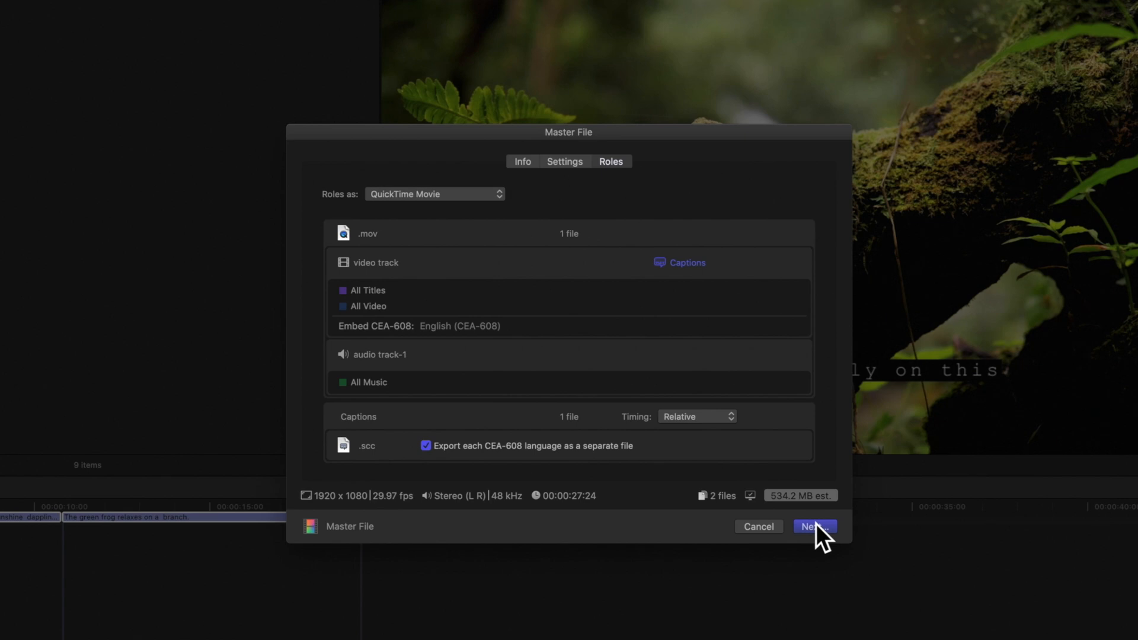
click(815, 527)
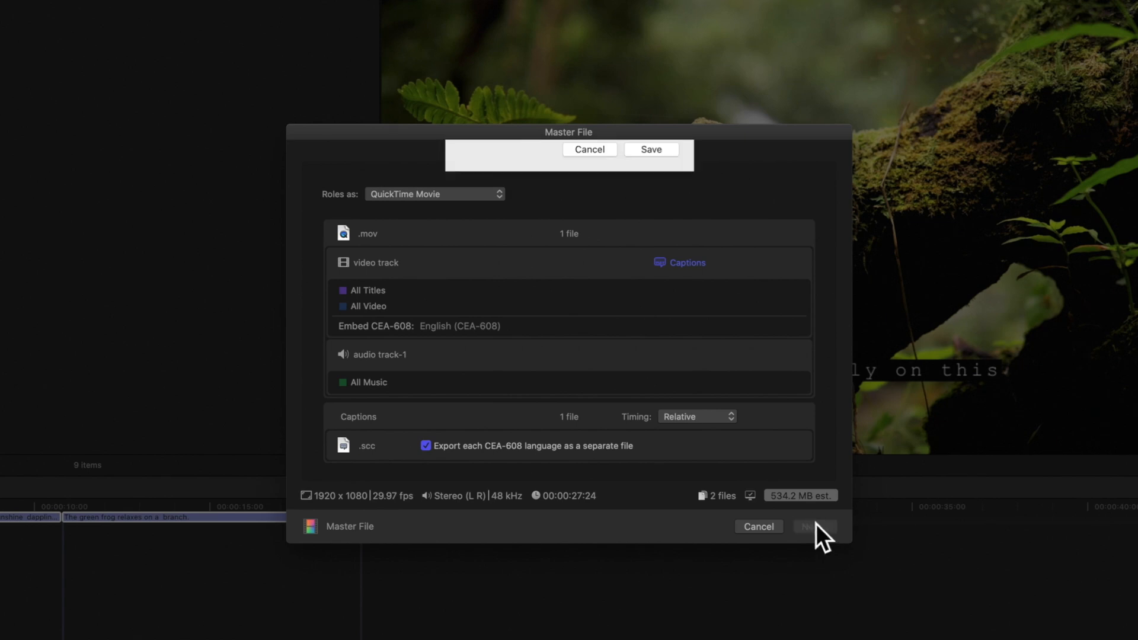
Change the save location from Desktop to the home folder and save.
click(649, 149)
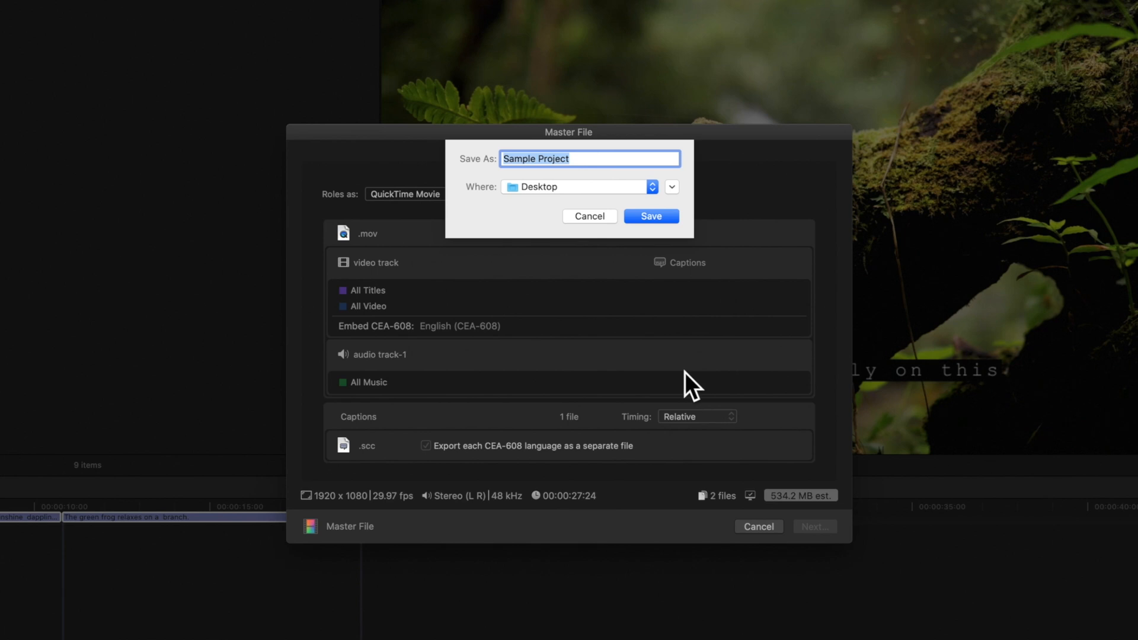
mouse_move(663, 202)
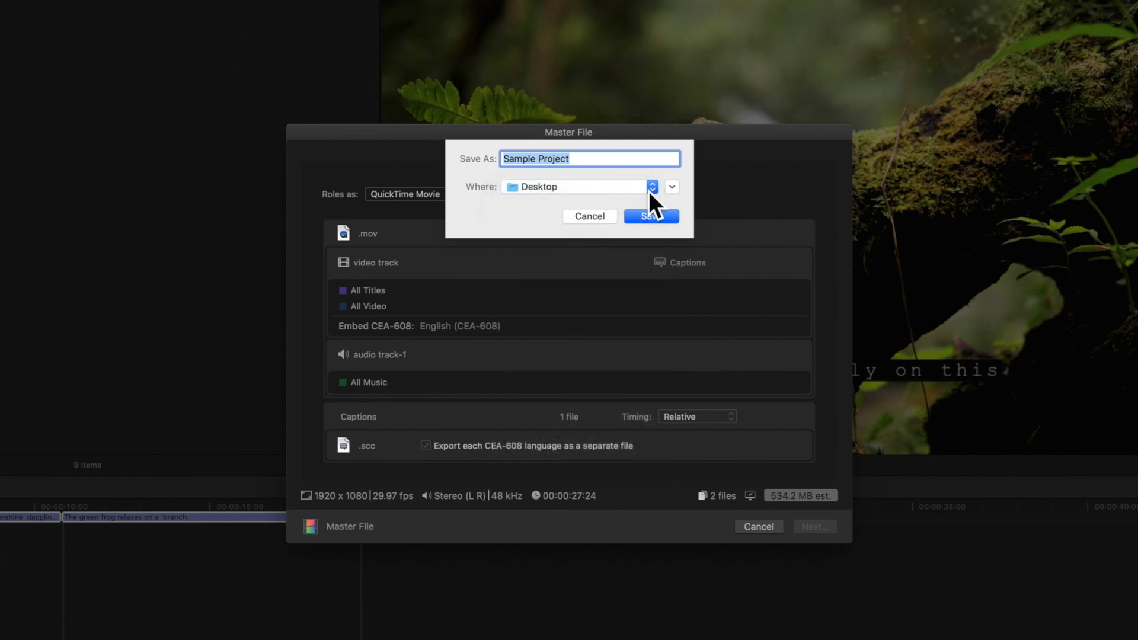
click(641, 186)
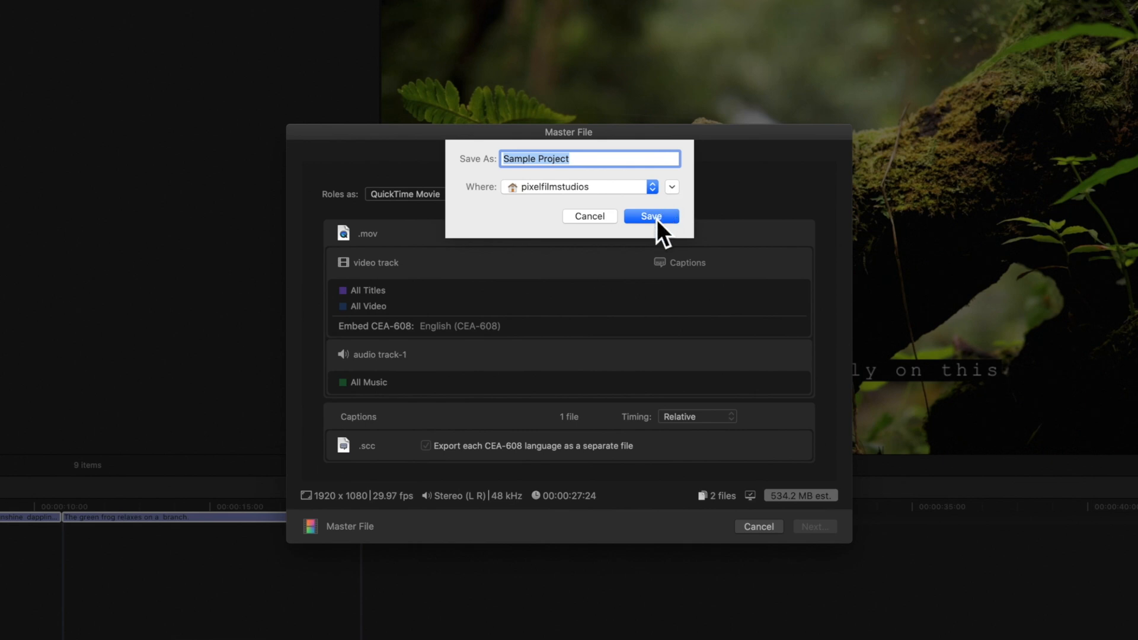
click(651, 216)
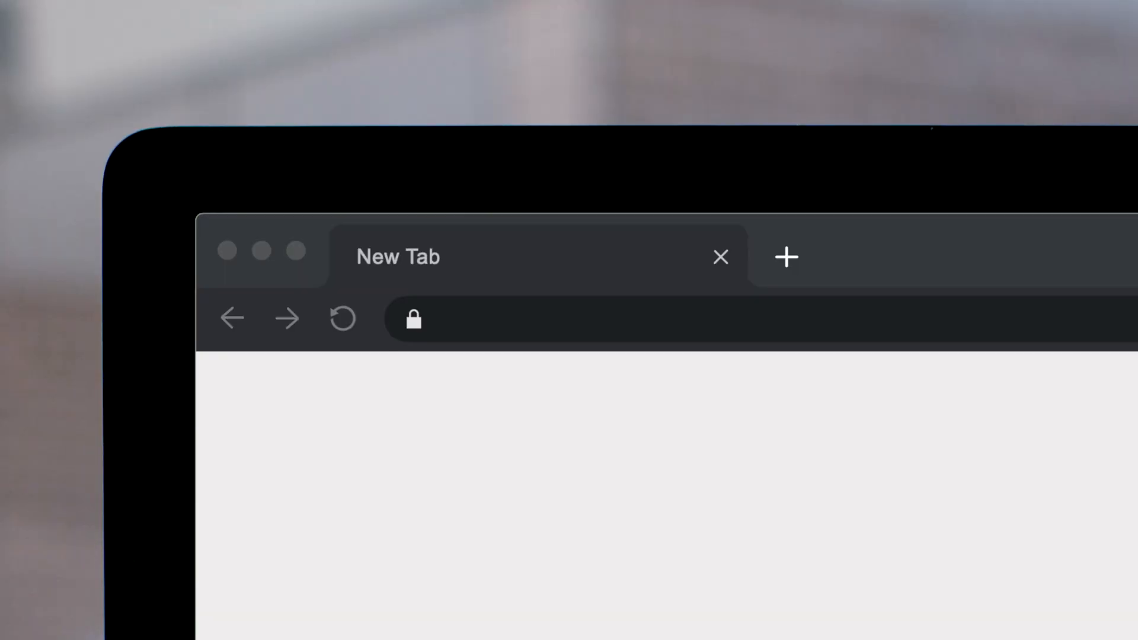
Visit pixelfilmstudios.com and scroll through the featured Final Cut Pro X plugins.
text(pixelfilmstudios.com)
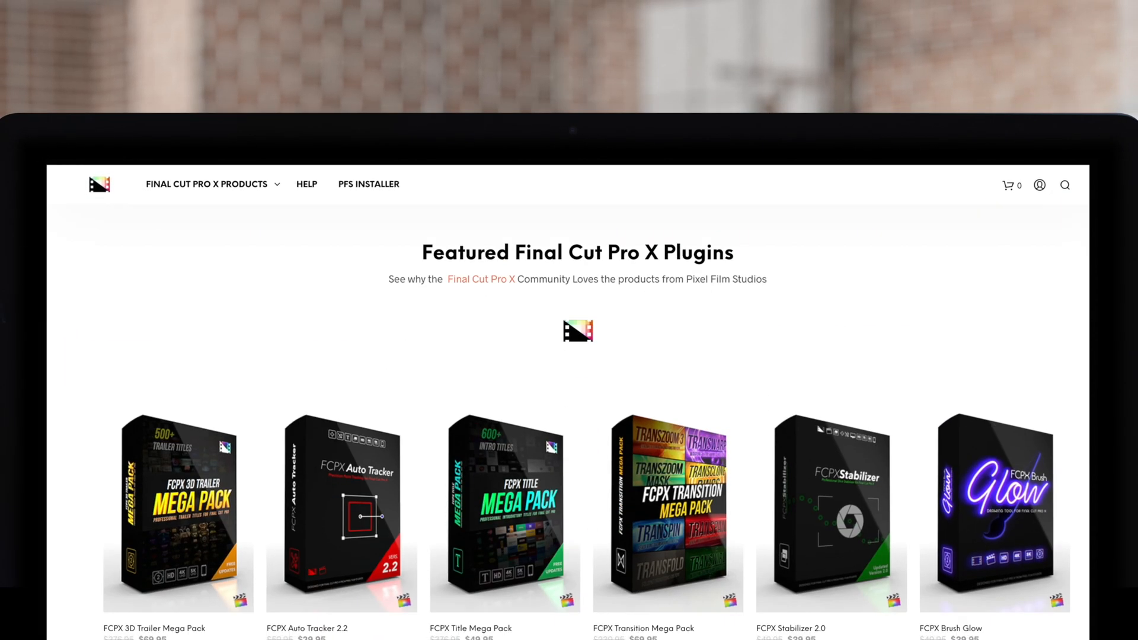
scroll(down, 3)
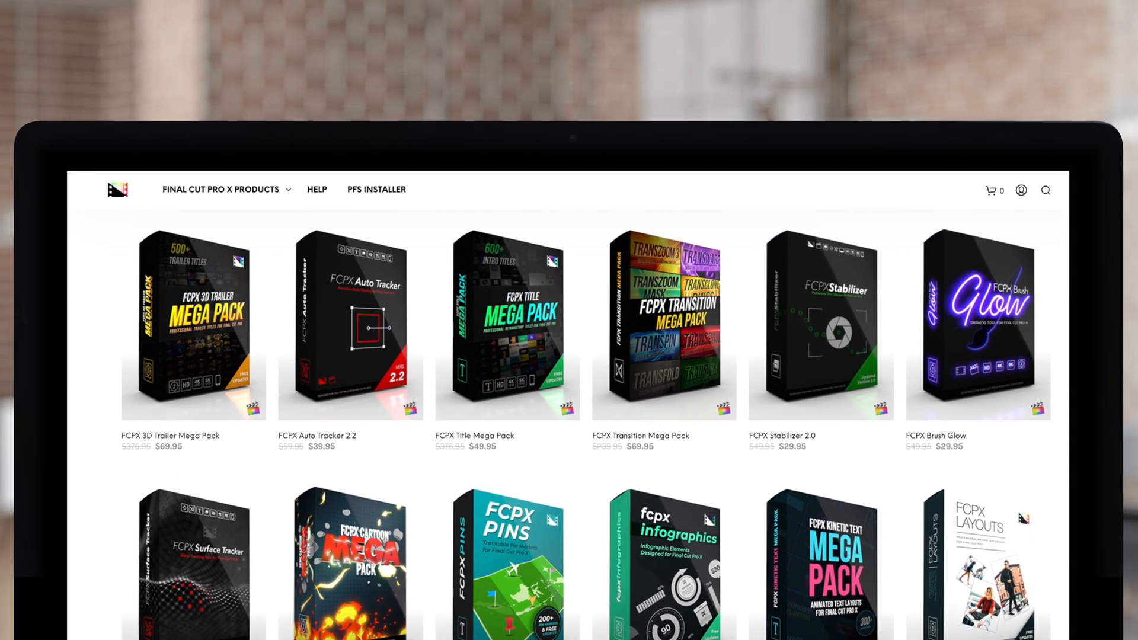
scroll(down, 3)
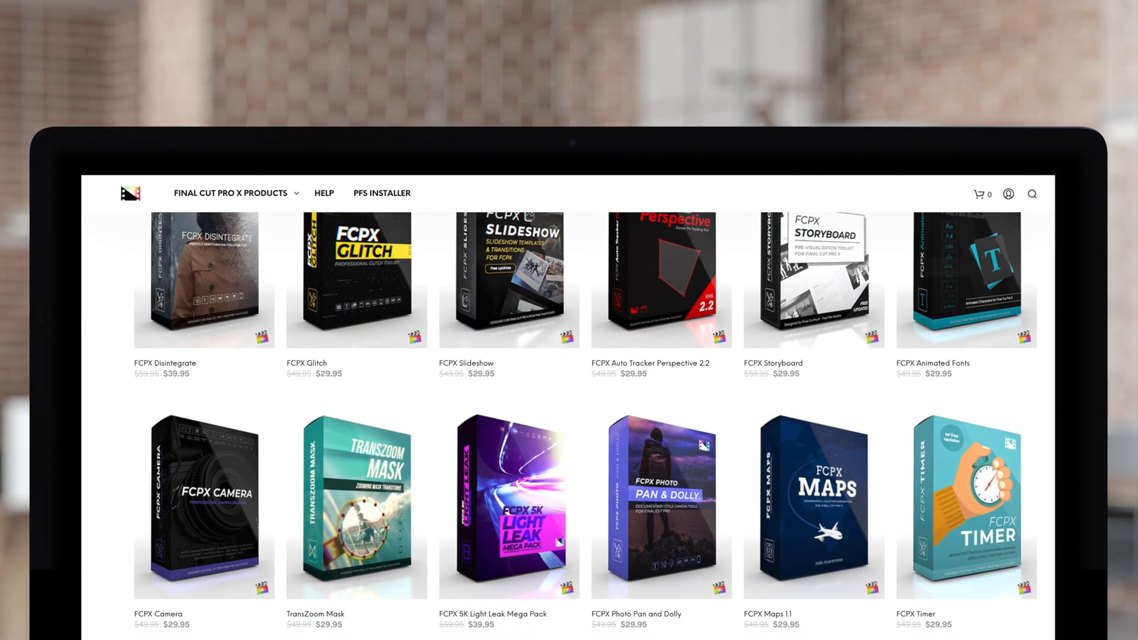